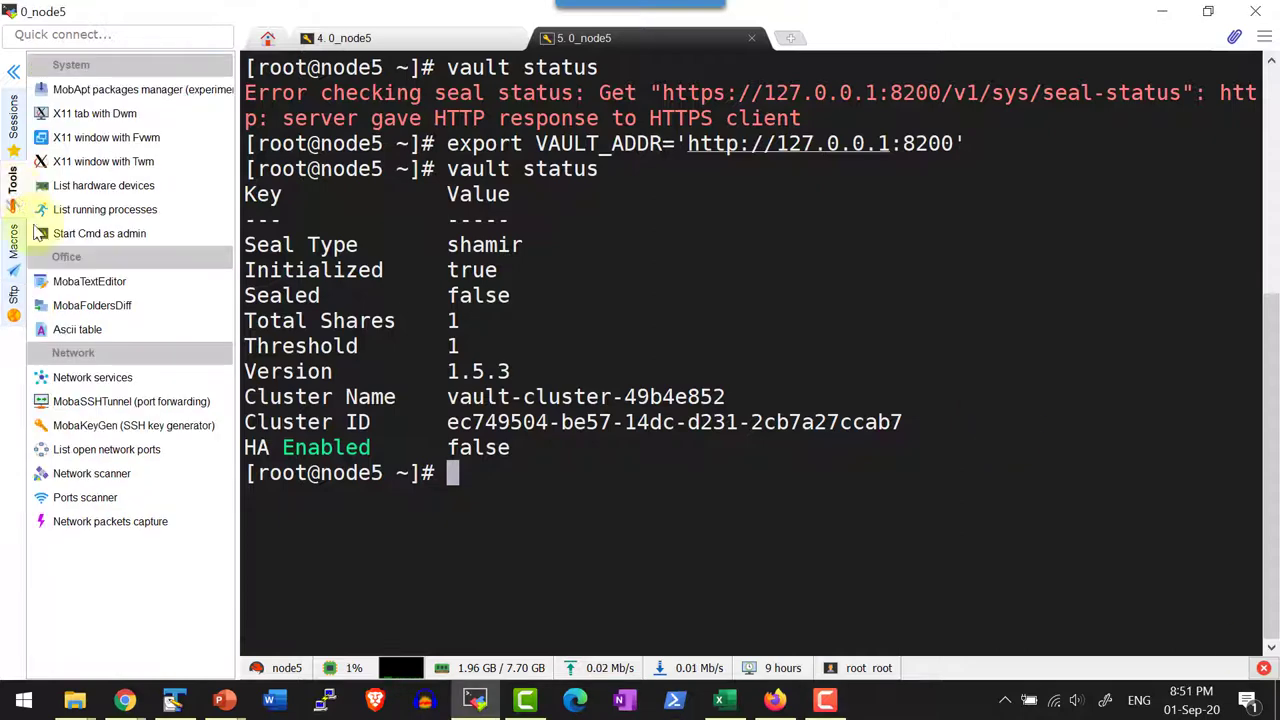
mouse_move(852, 358)
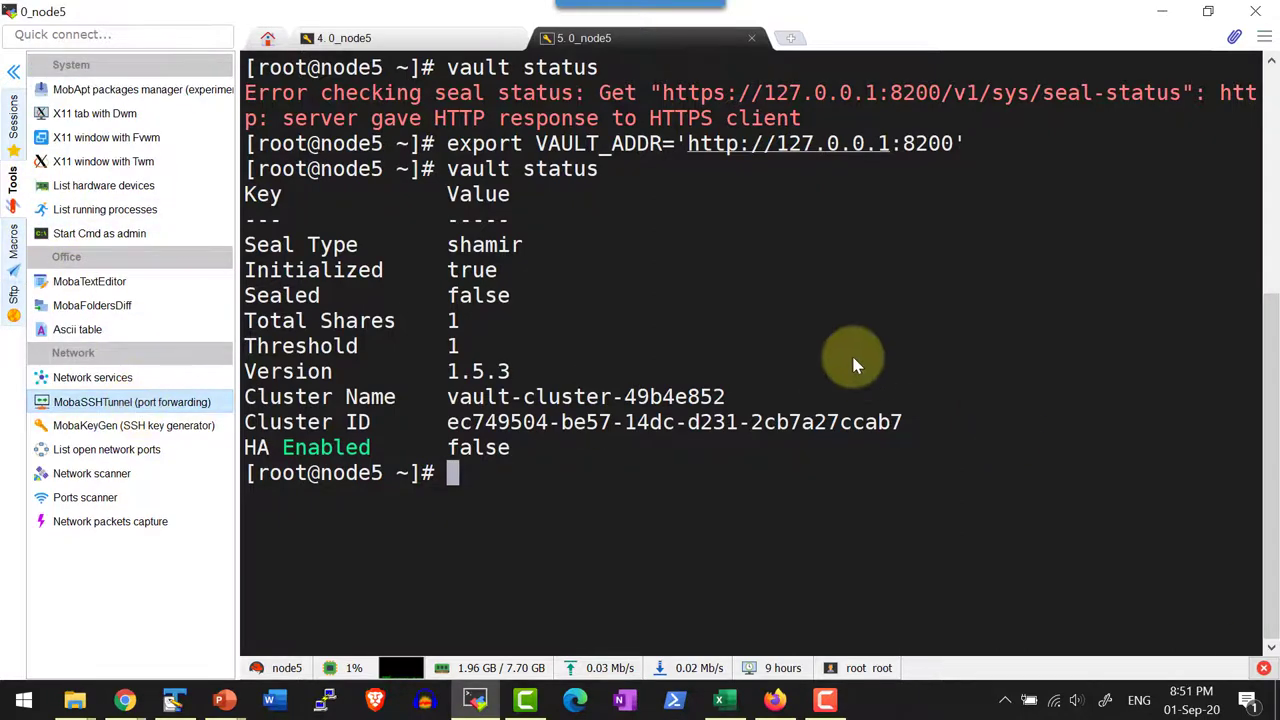
Bring up the MobaSSHTunnel port-forwarding manager from the Tools sidebar
click(132, 400)
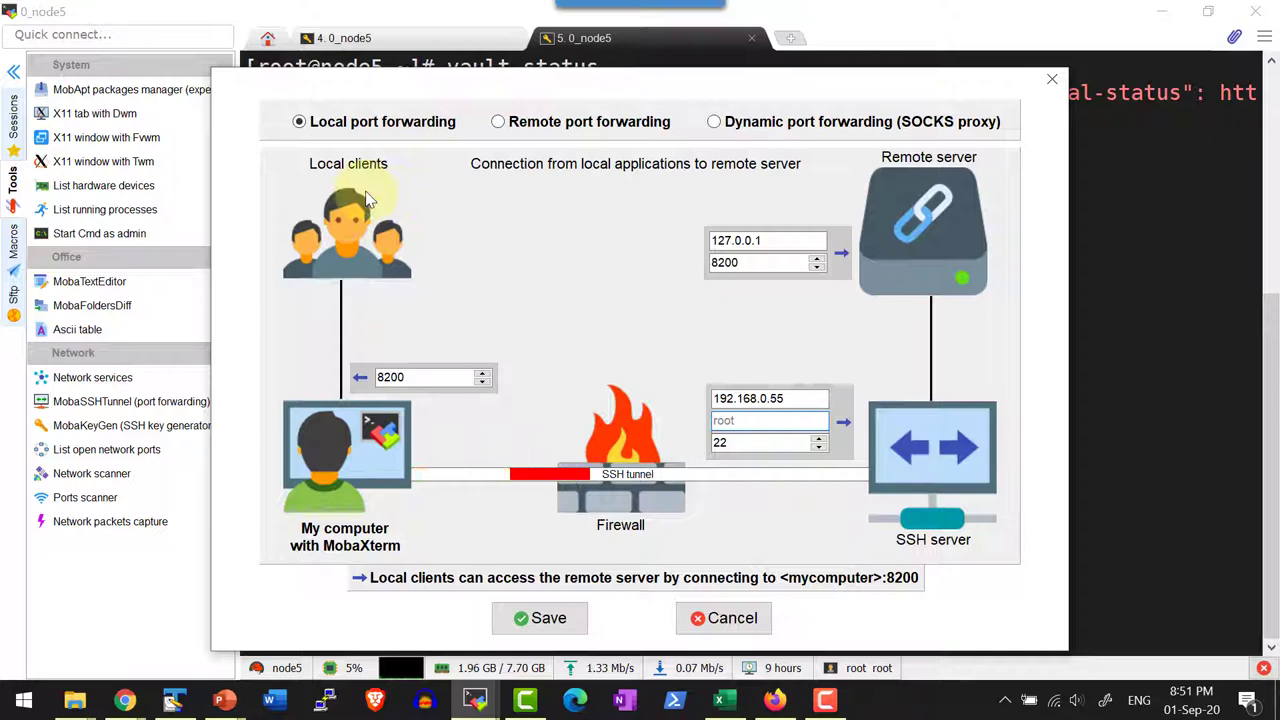
click(420, 376)
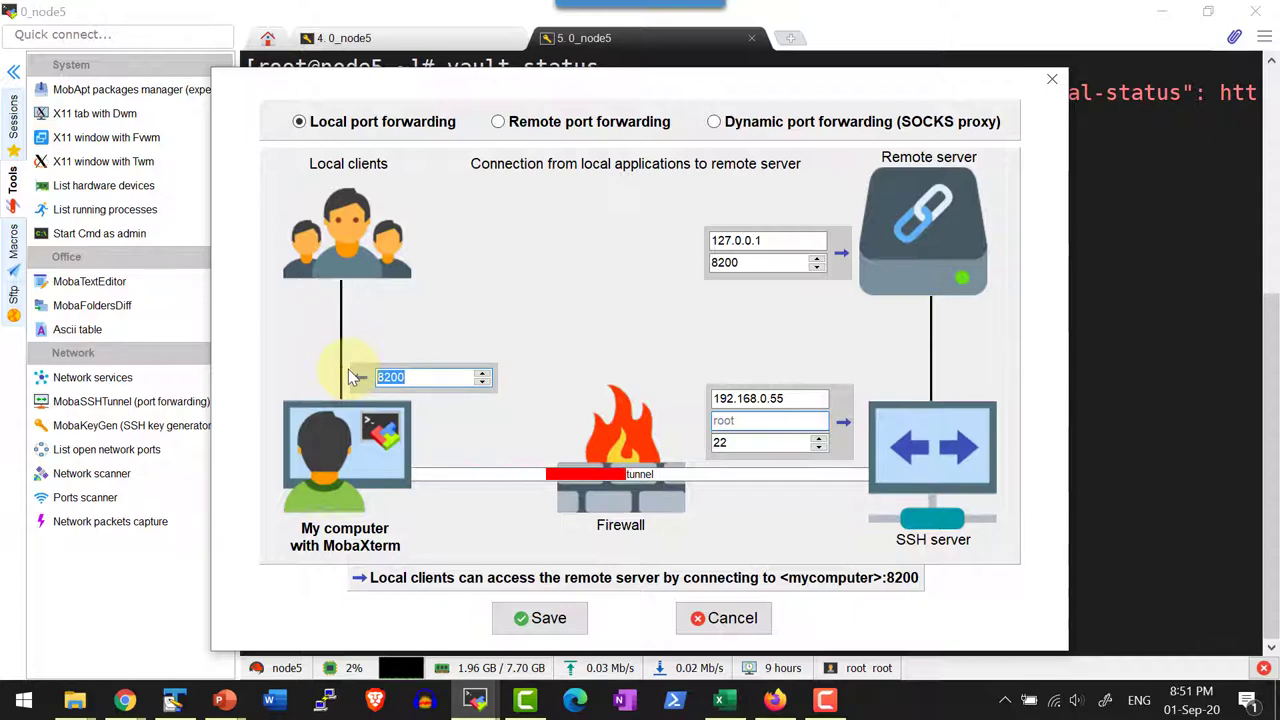
text(8400)
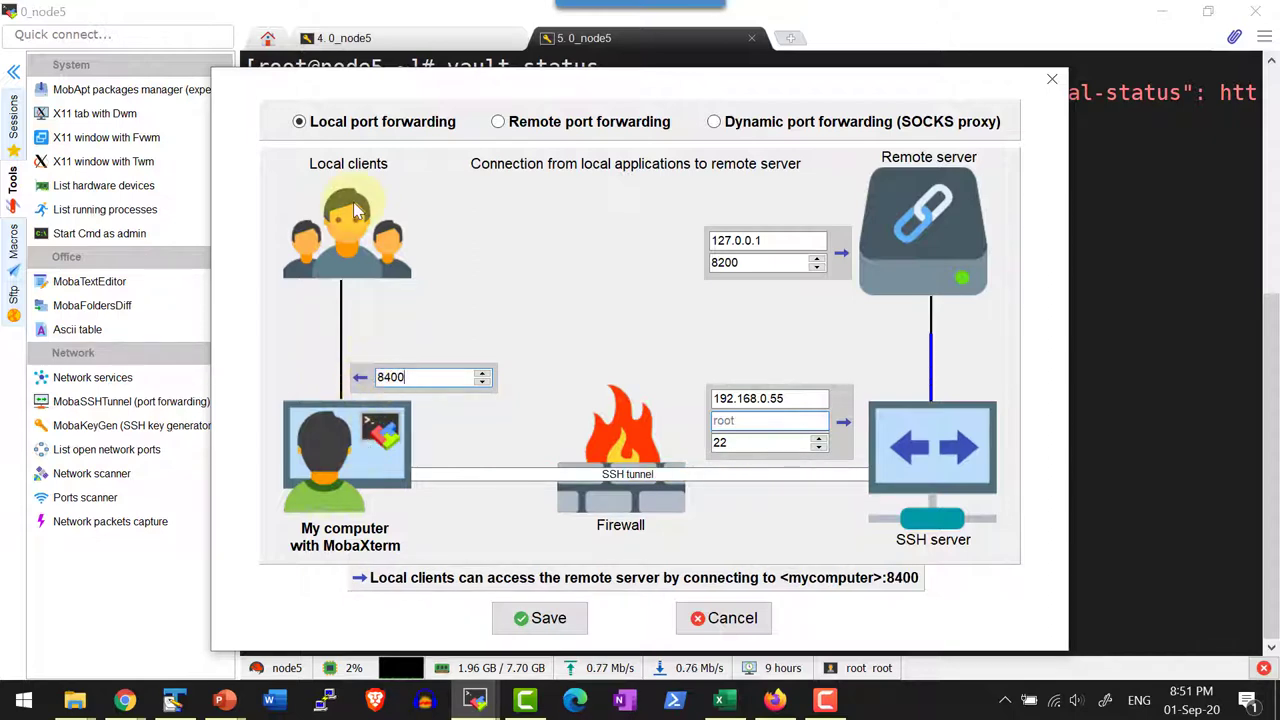
mouse_move(390, 376)
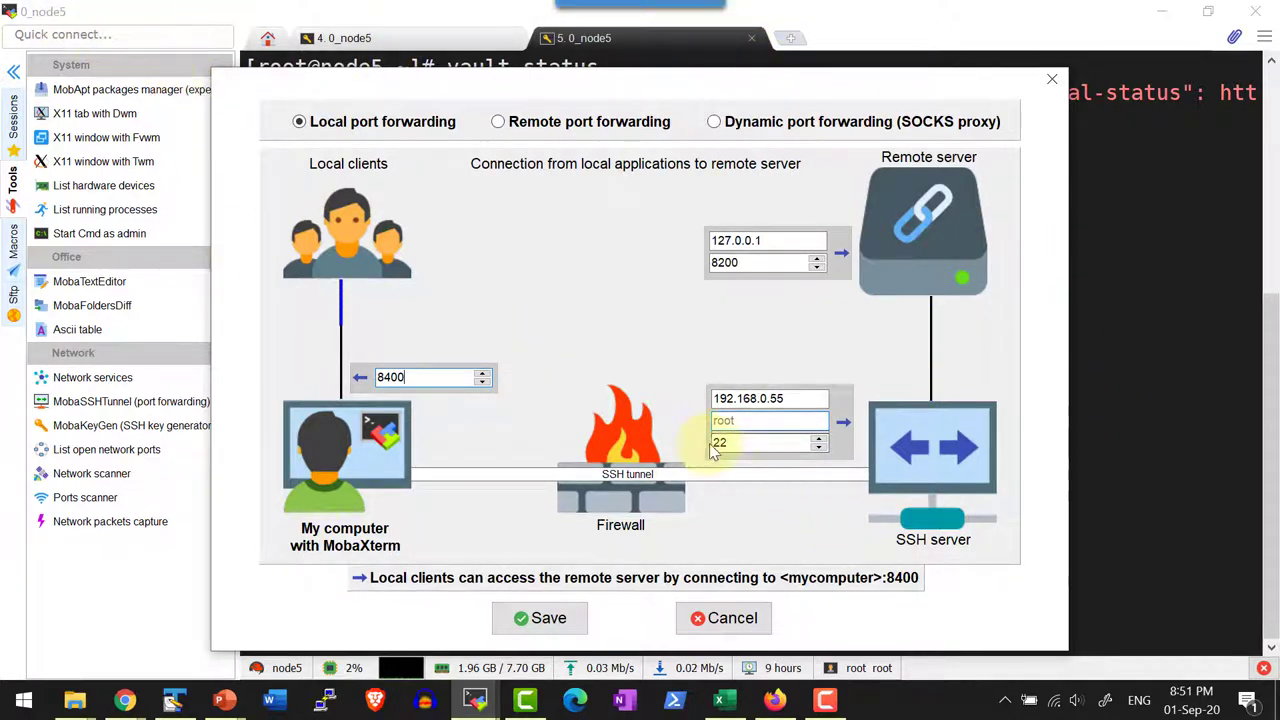
click(768, 398)
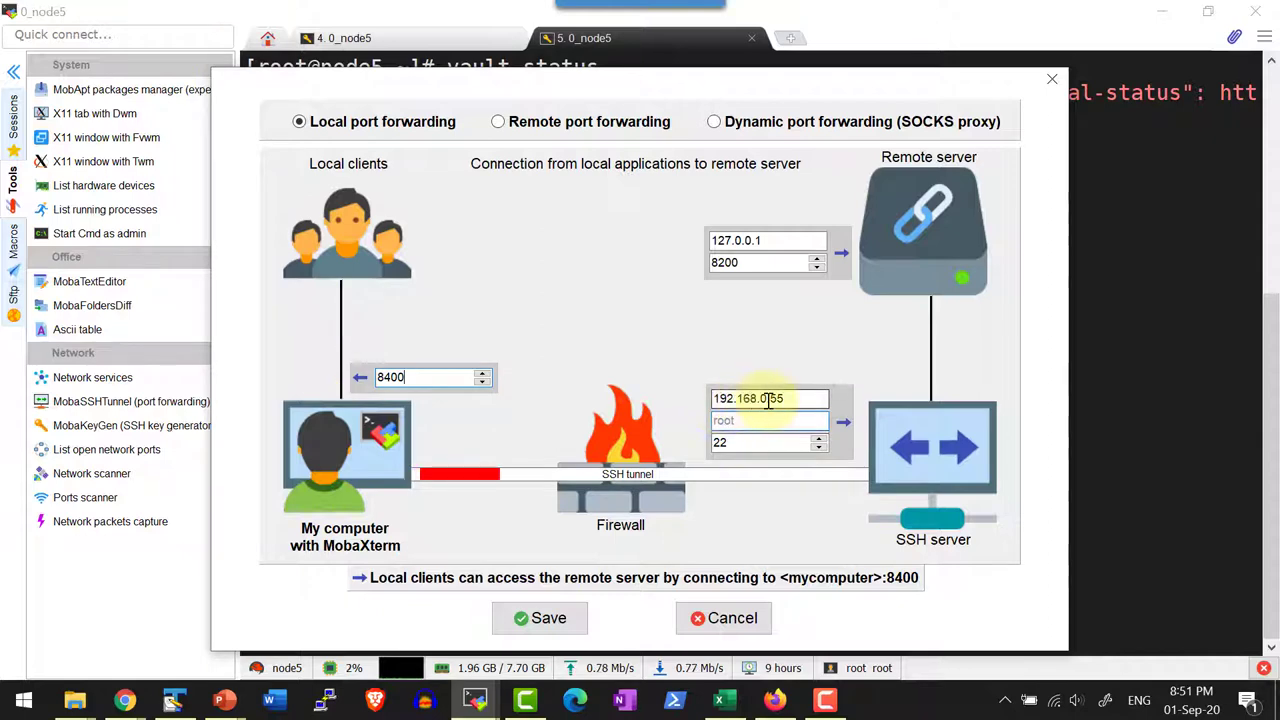
click(768, 420)
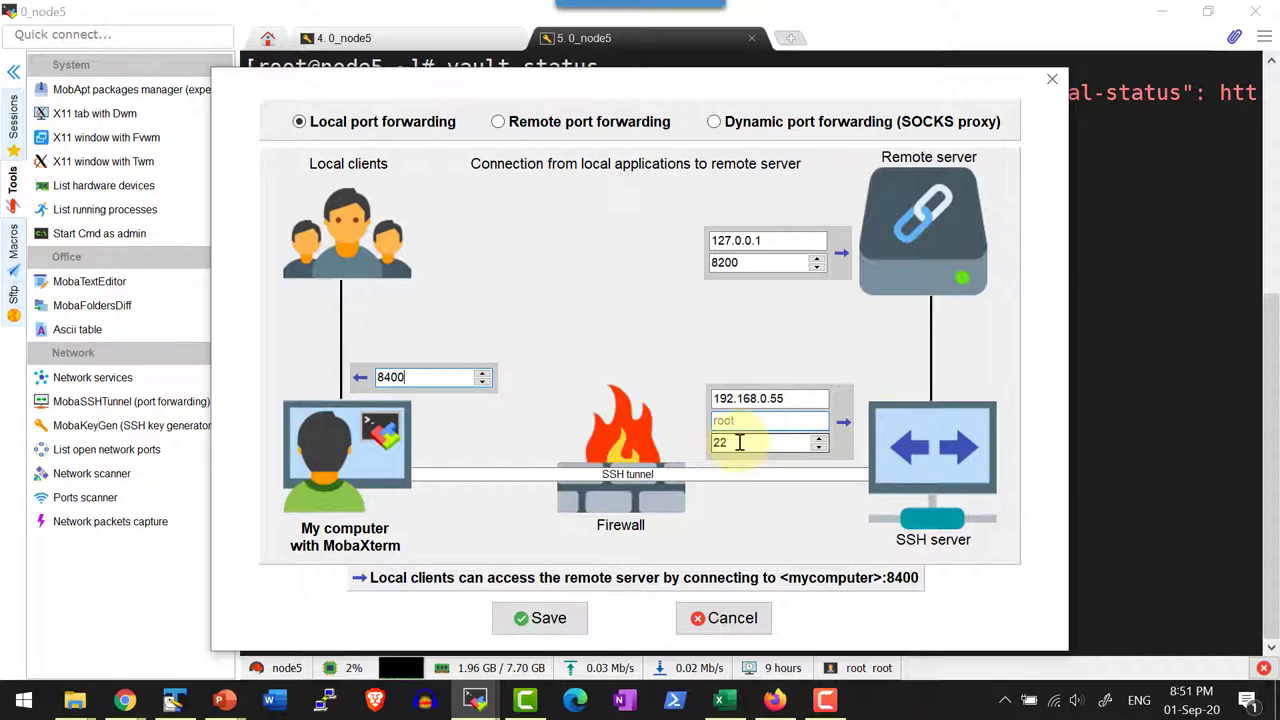
mouse_move(730, 490)
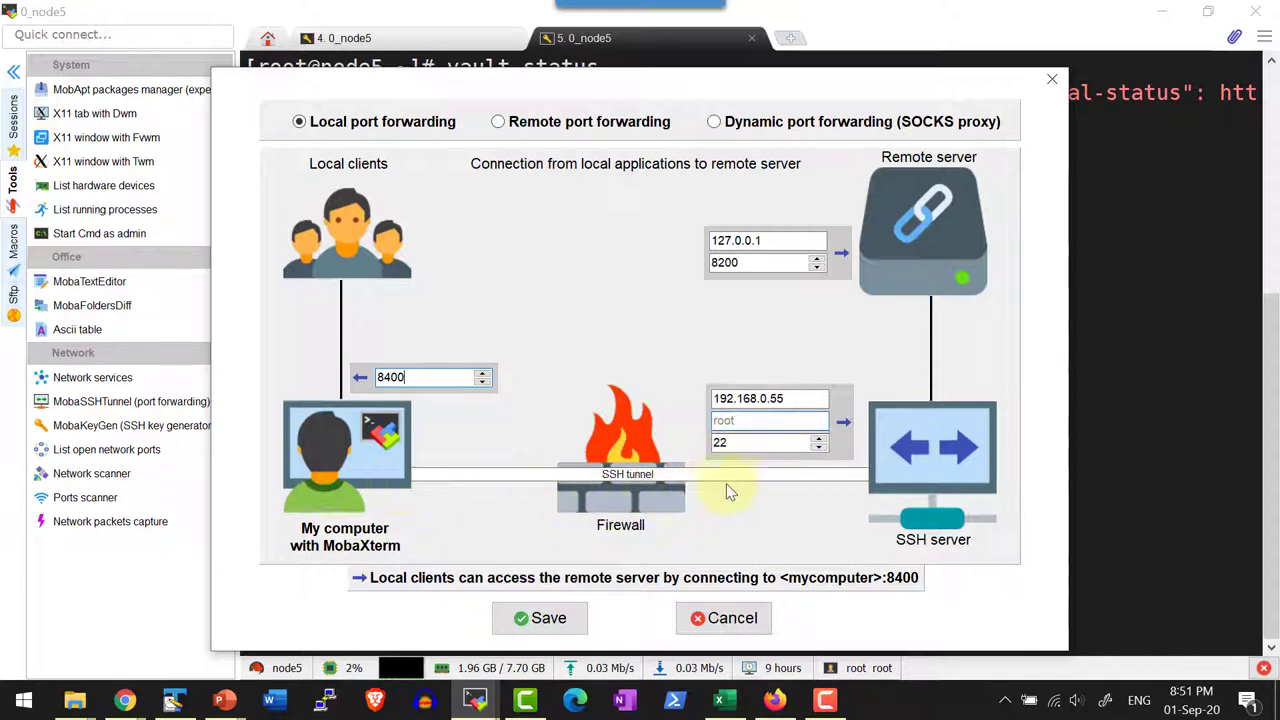
click(768, 444)
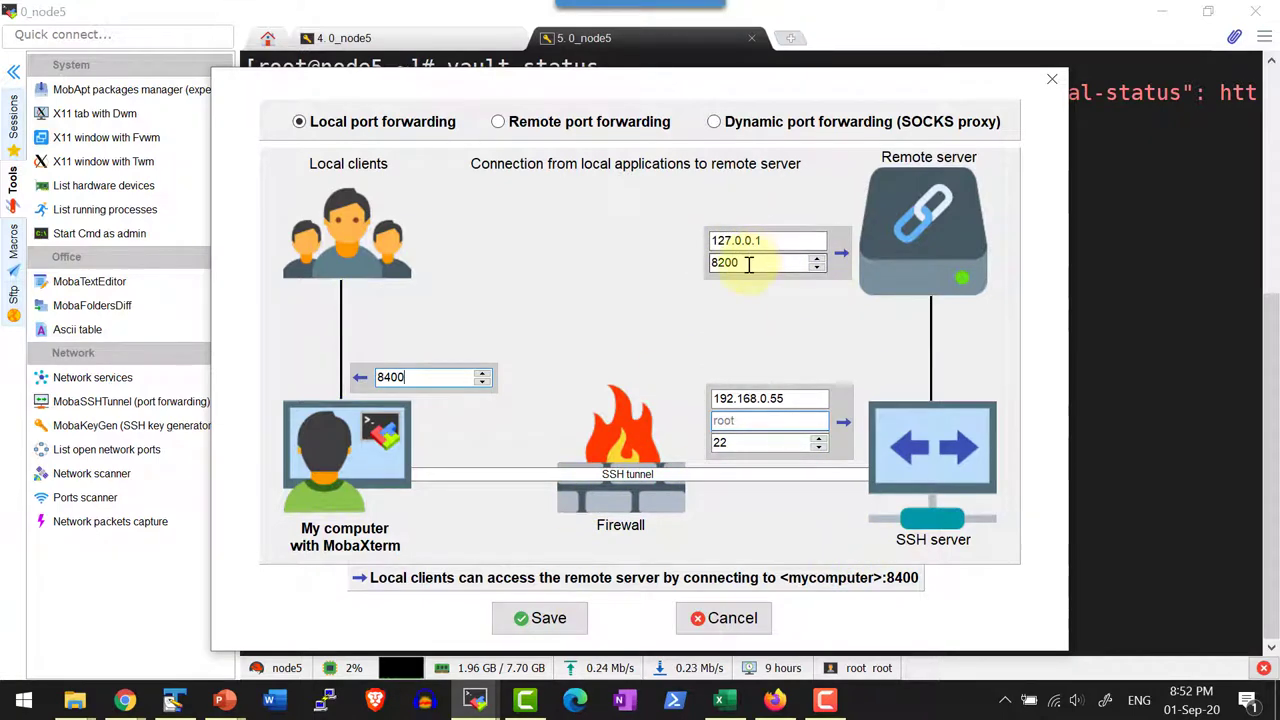
click(420, 376)
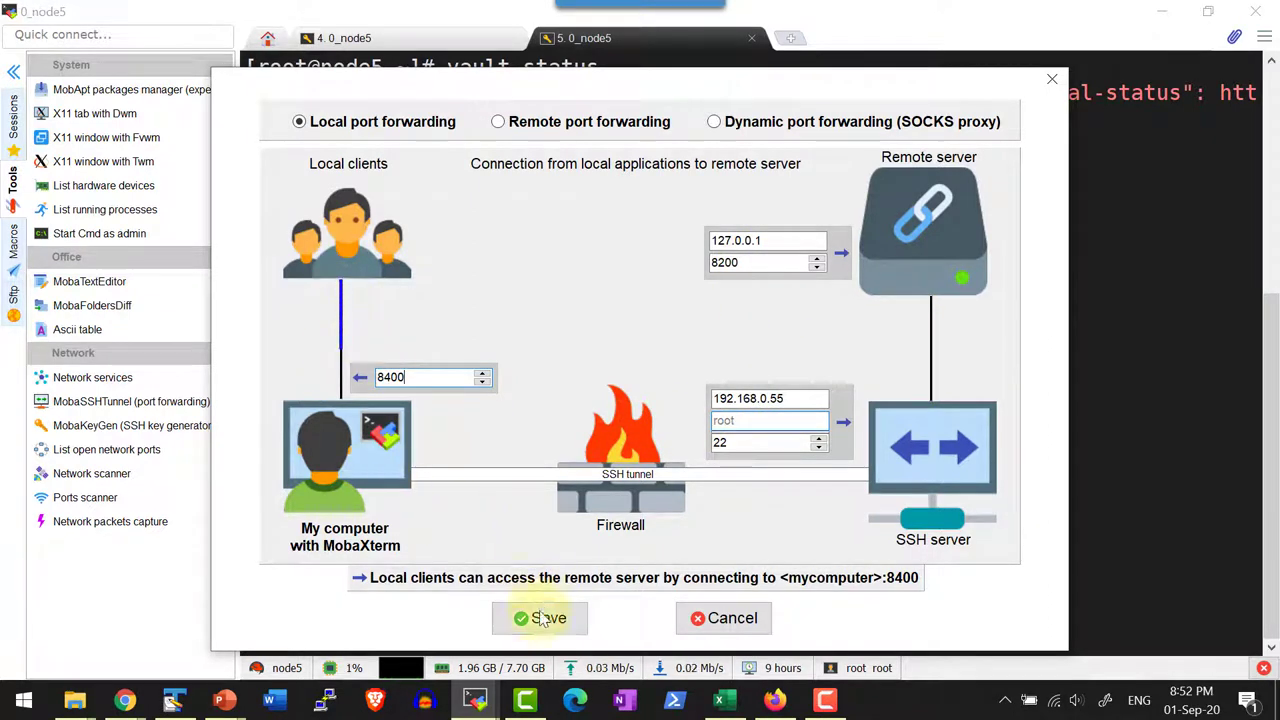
click(540, 618)
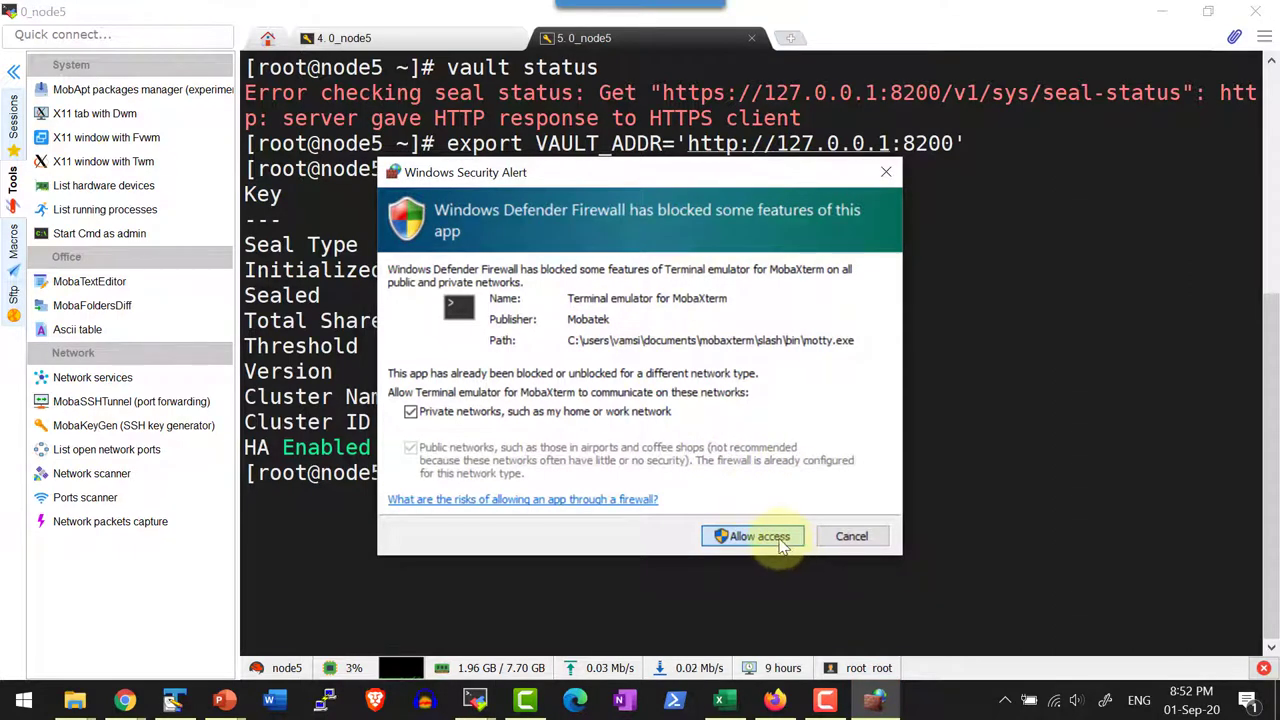
Allow the terminal emulator through Windows Defender Firewall
click(752, 536)
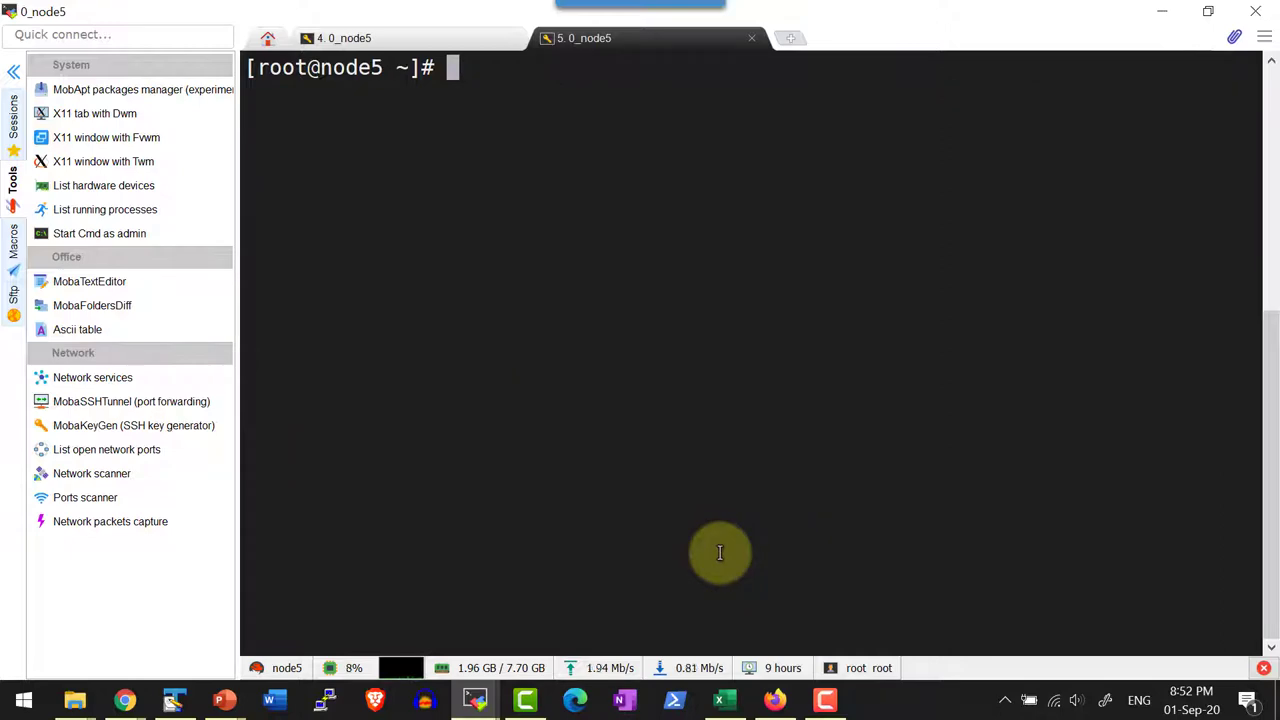
Run 'vault server -dev' on node5 and scroll back to its unseal key and root token
text(vault server)
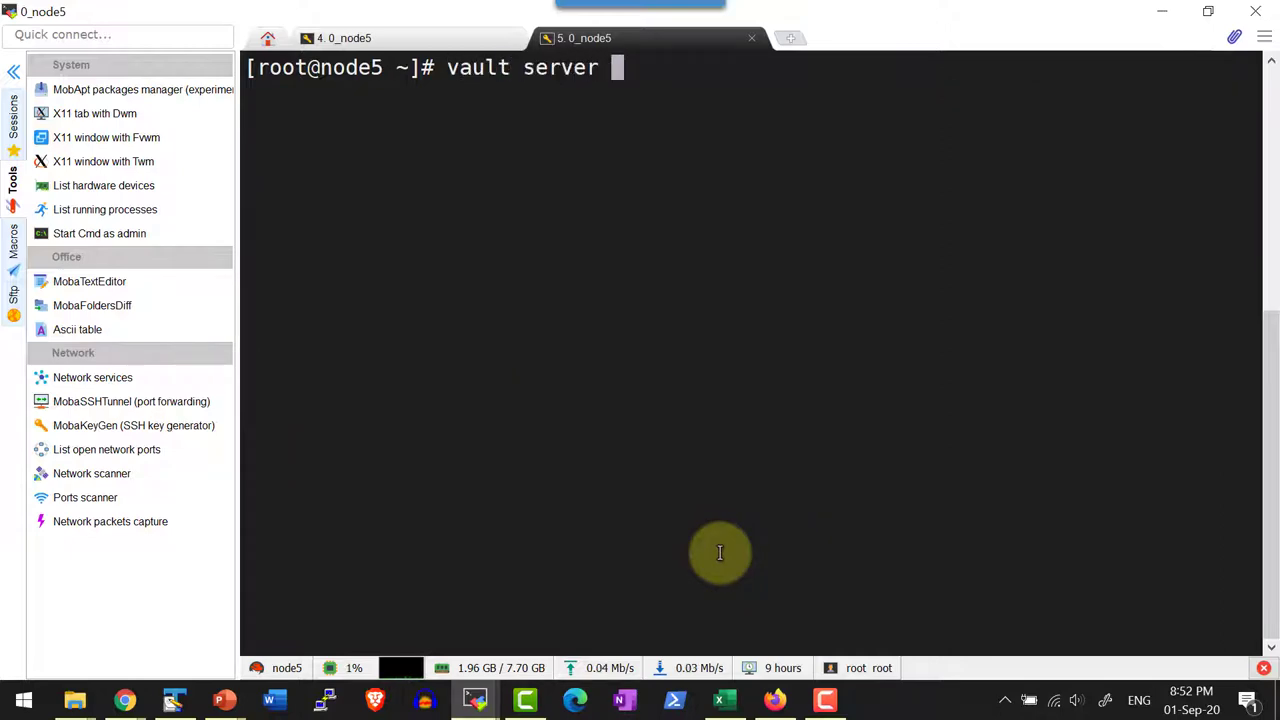
key(Return)
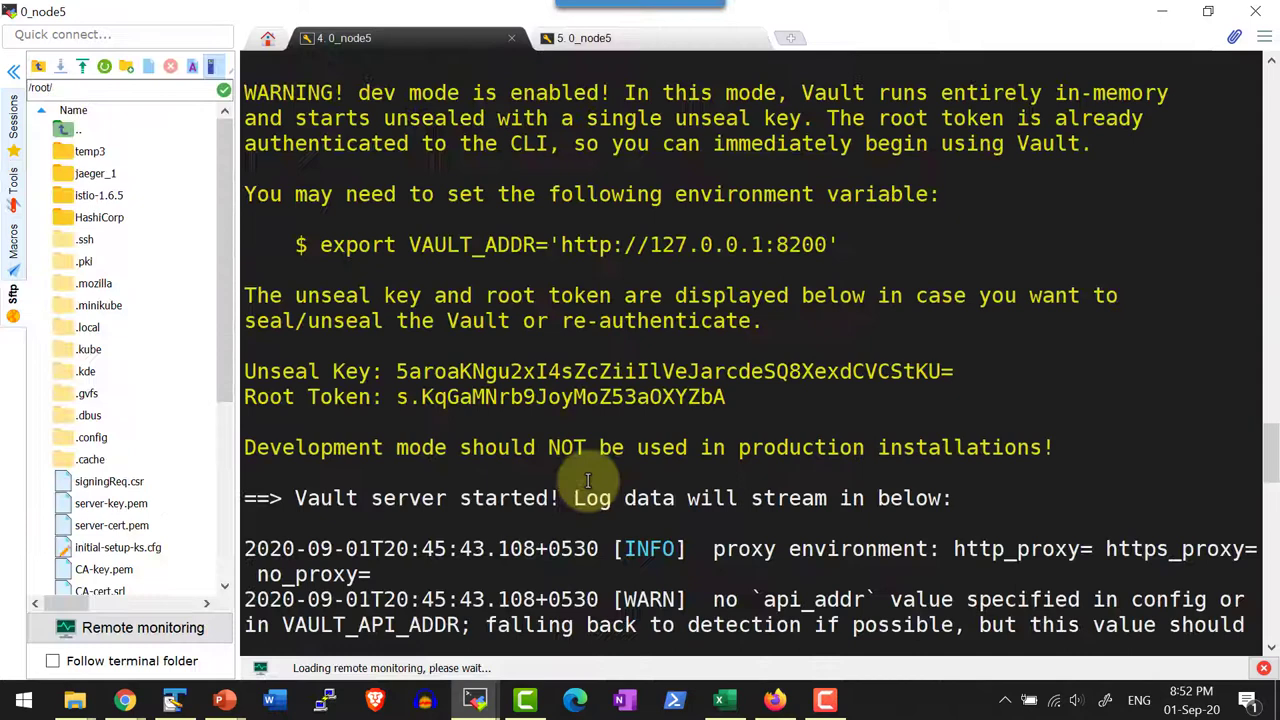
scroll(up, 3)
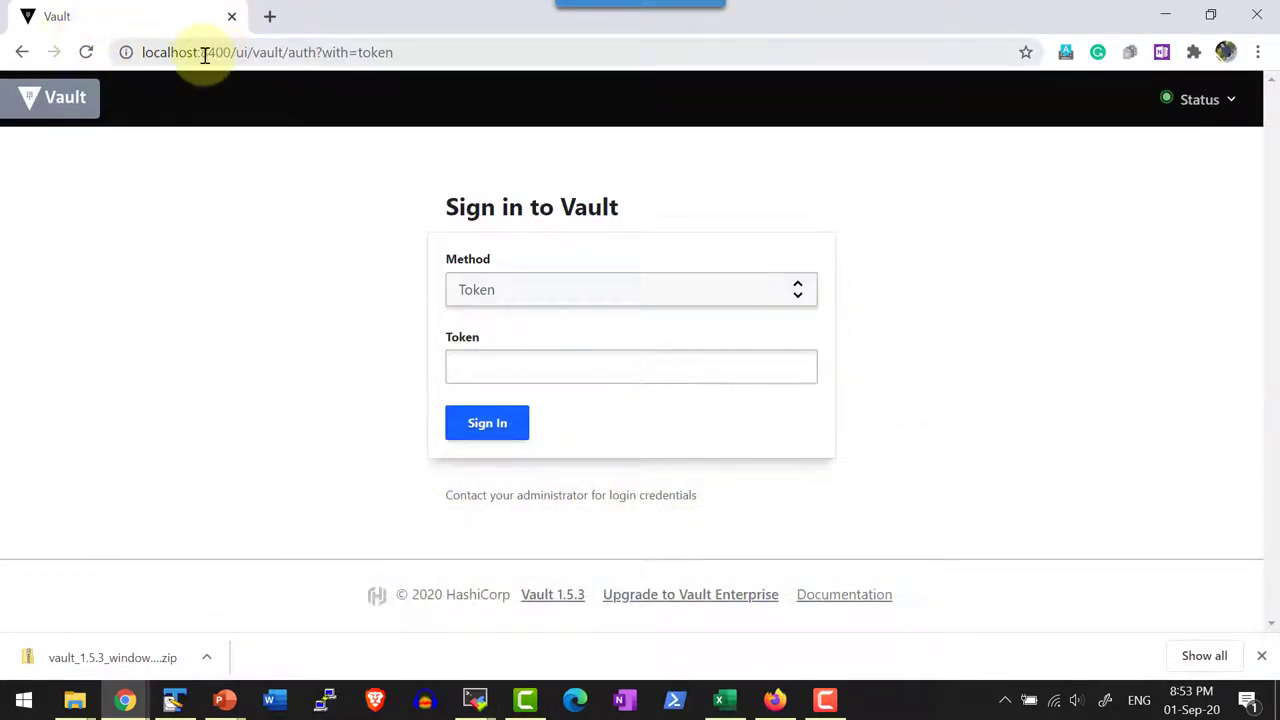
mouse_move(232, 90)
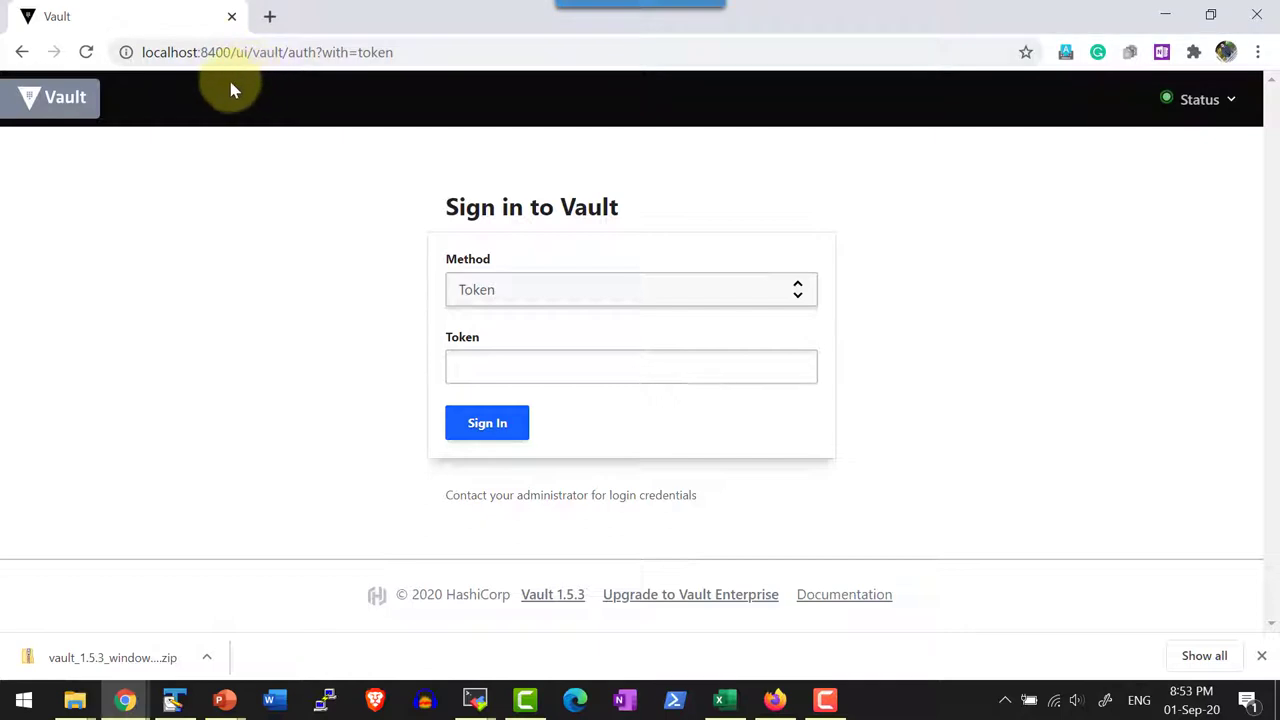
mouse_move(120, 104)
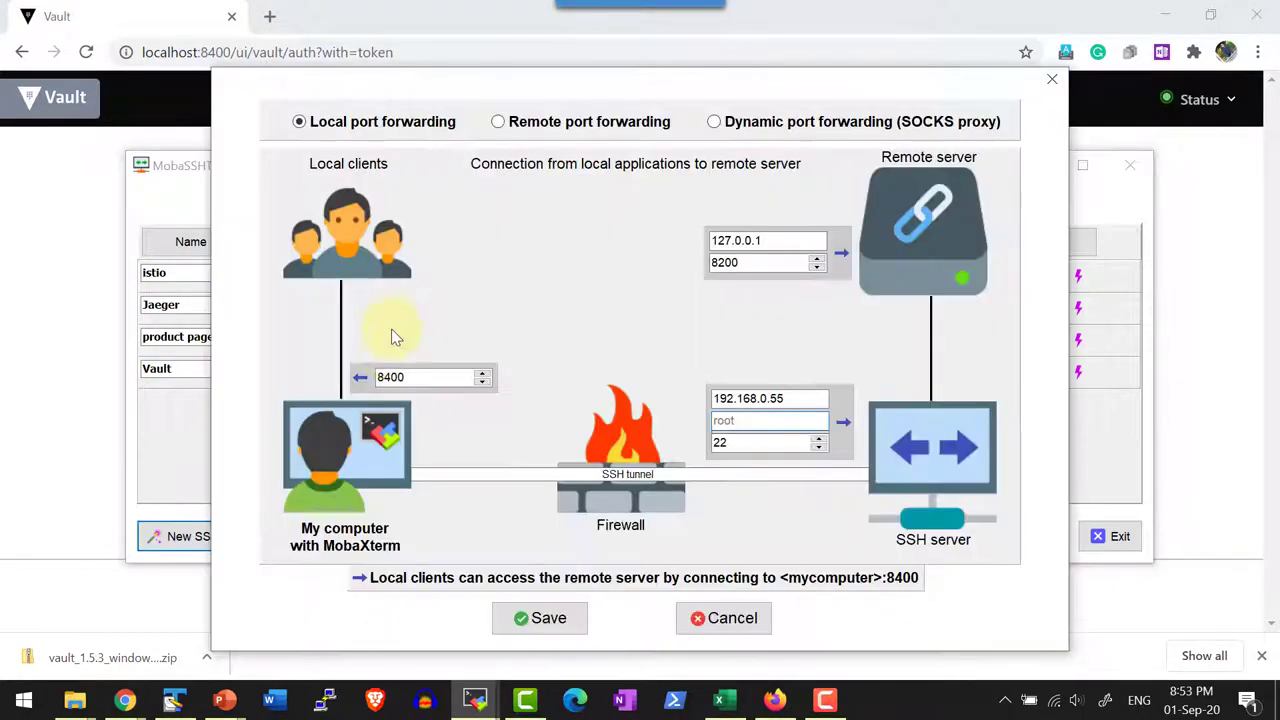
Review the tunnel's 8400 to 127.0.0.1:8200 mapping in its edit dialog
click(424, 376)
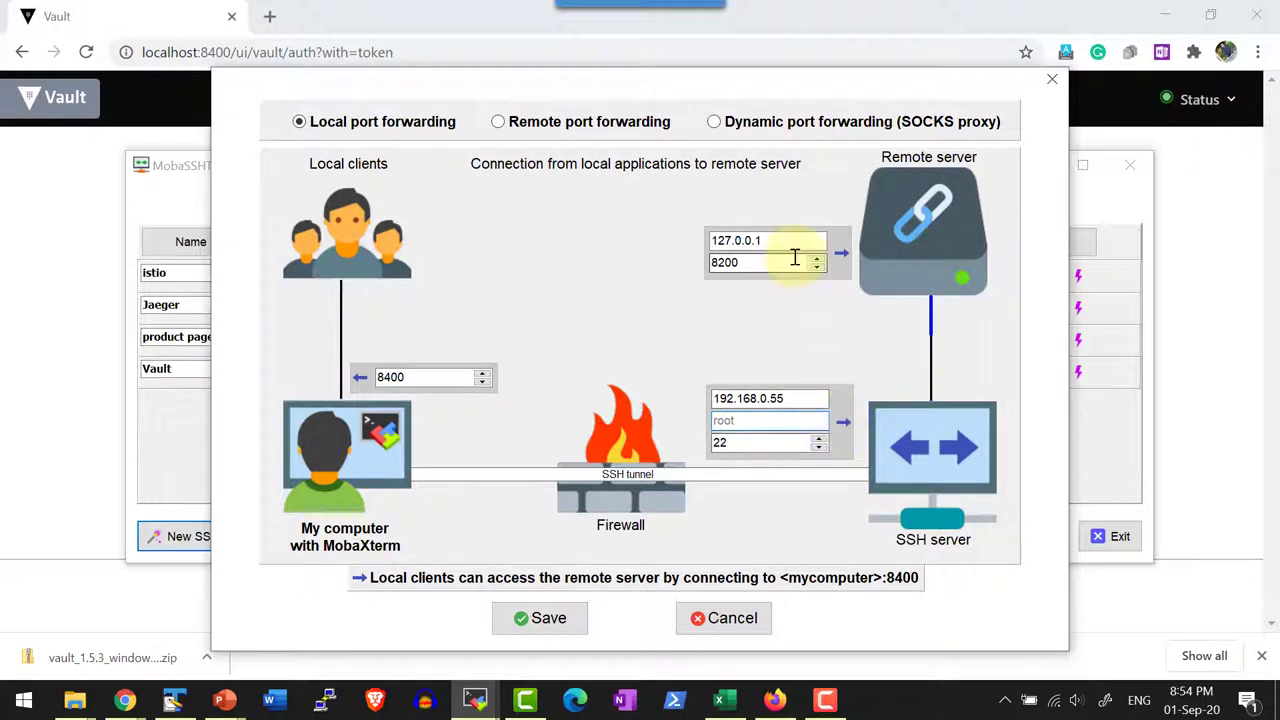
mouse_move(696, 244)
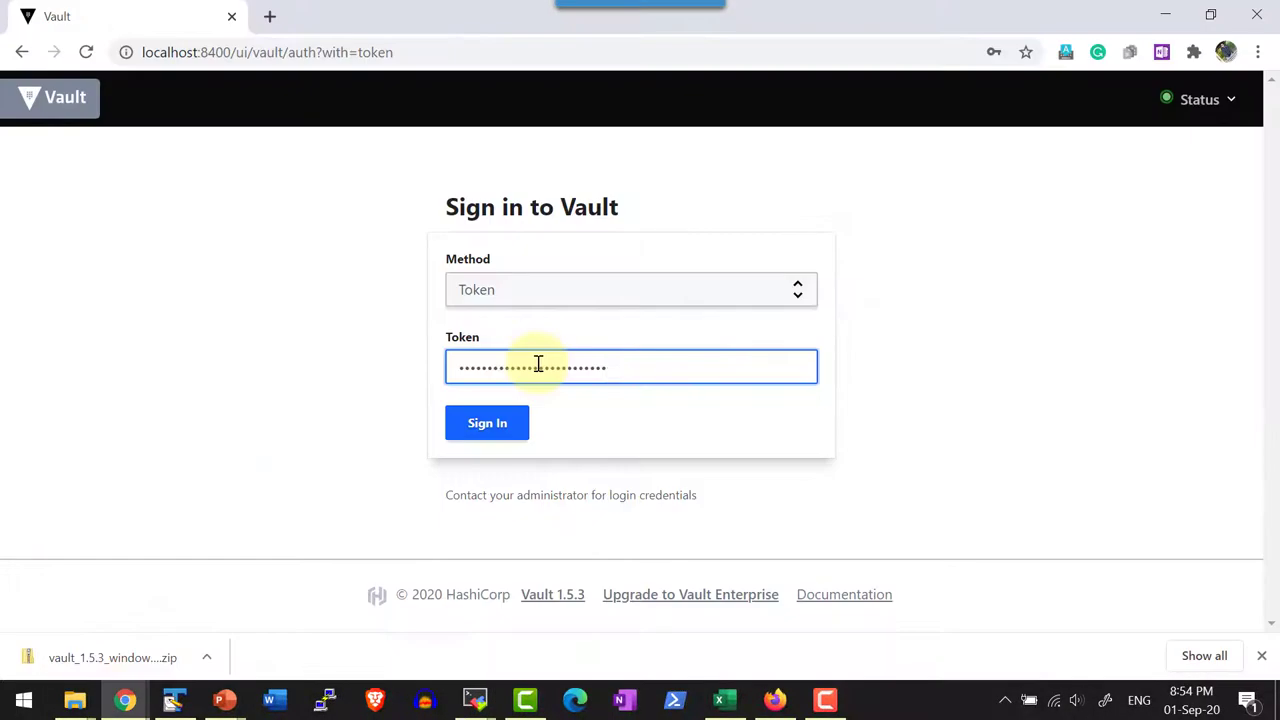
Sign in with the root token and dismiss the Welcome to Vault tour
click(488, 422)
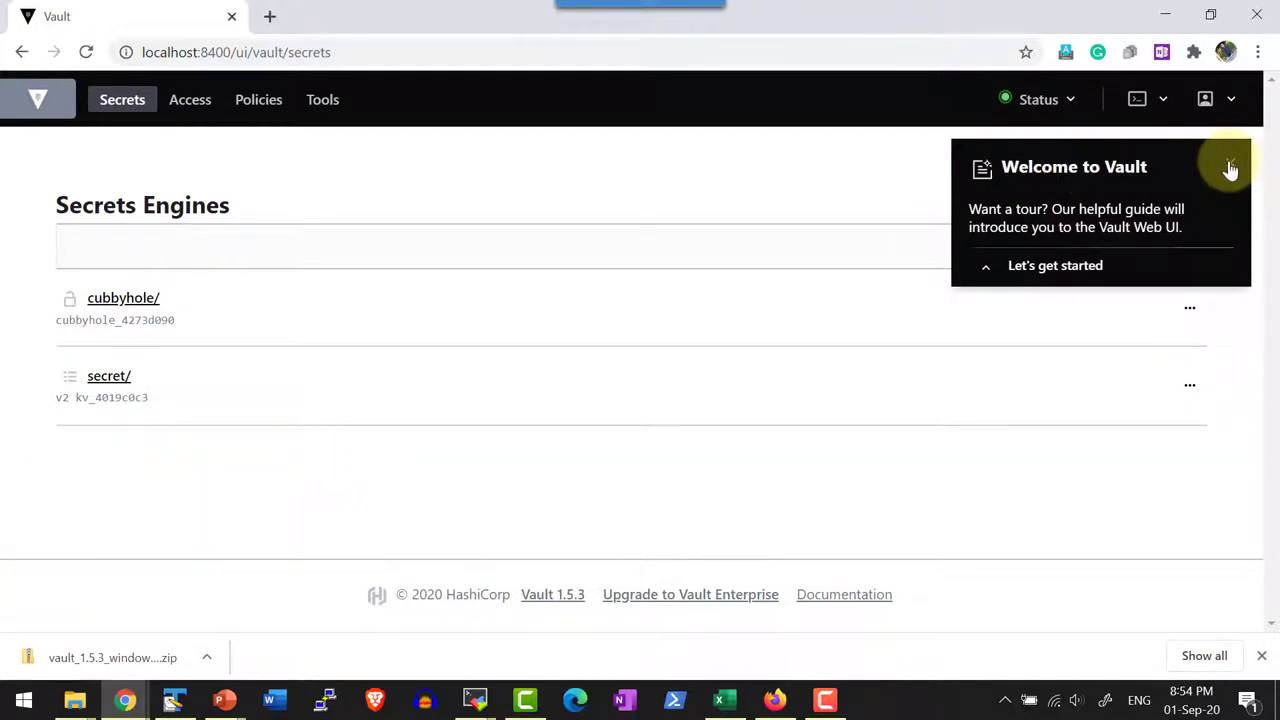
click(1230, 168)
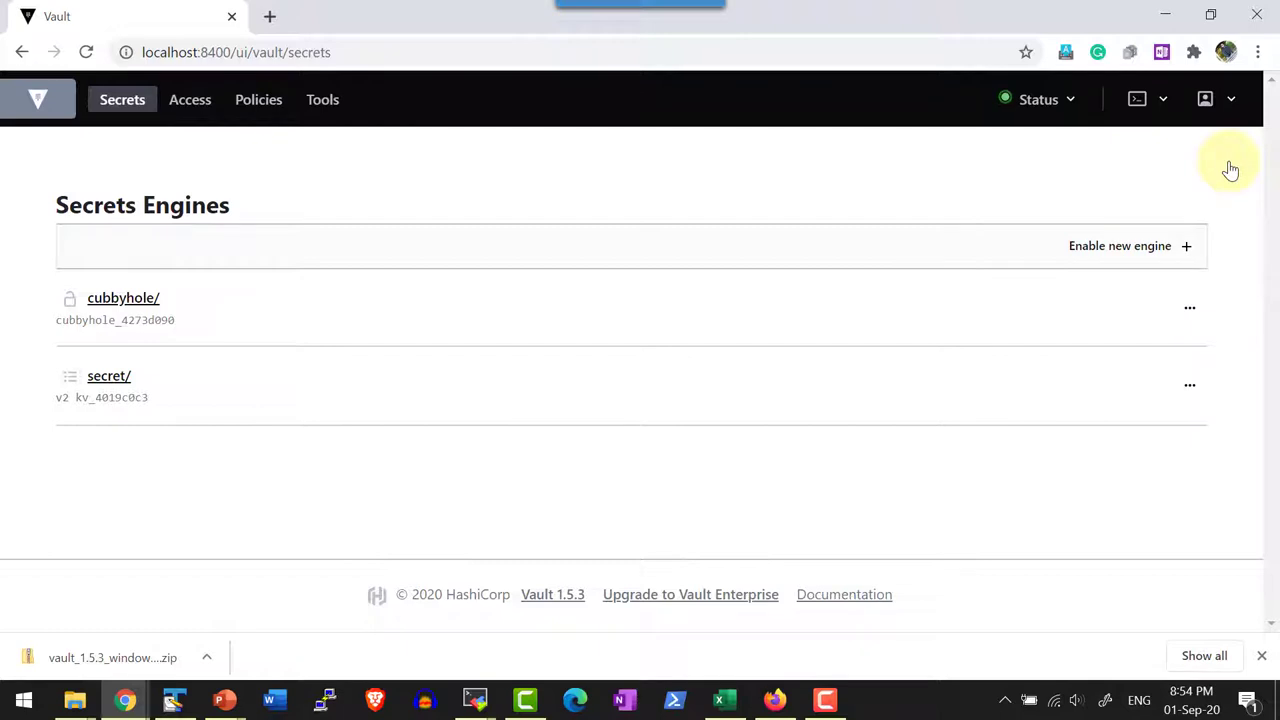